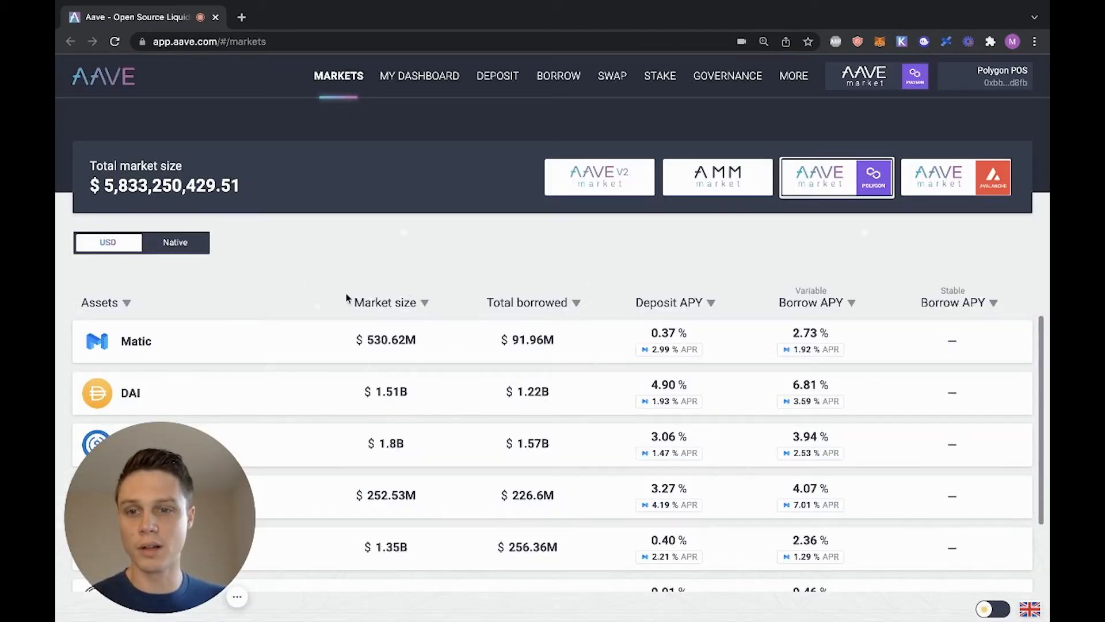
# - Enter a 100 USDC deposit amount in the Polygon market and continue to the overview
pyautogui.scroll(-3)
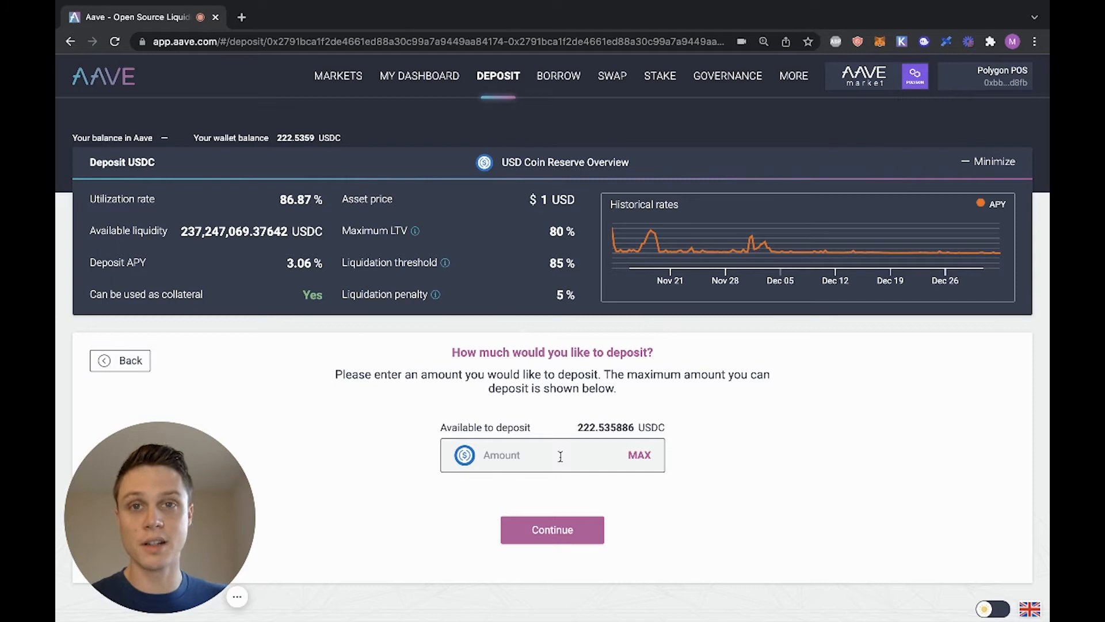
pyautogui.write('100')
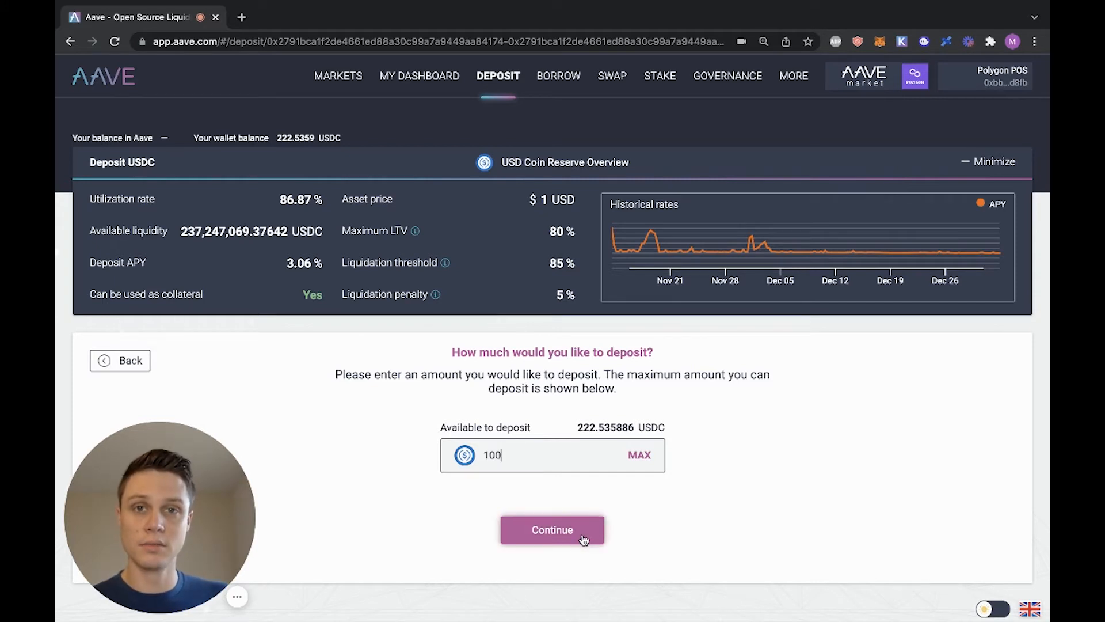
pyautogui.click(552, 530)
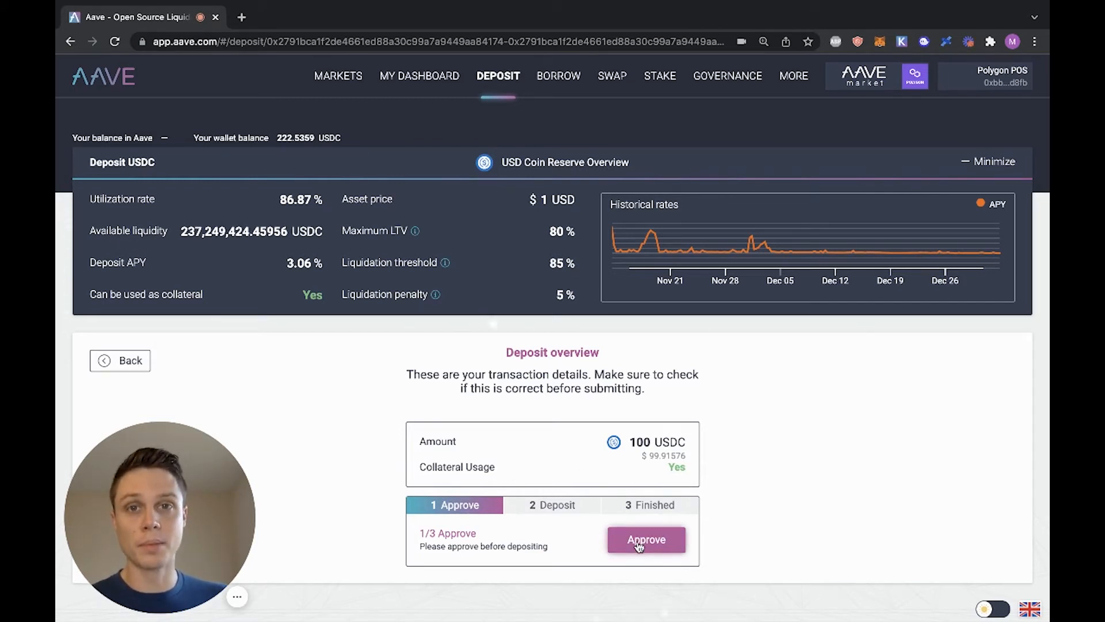
# - Inspect MetaMask's unlimited USDC spending request details, then reject it
pyautogui.click(645, 540)
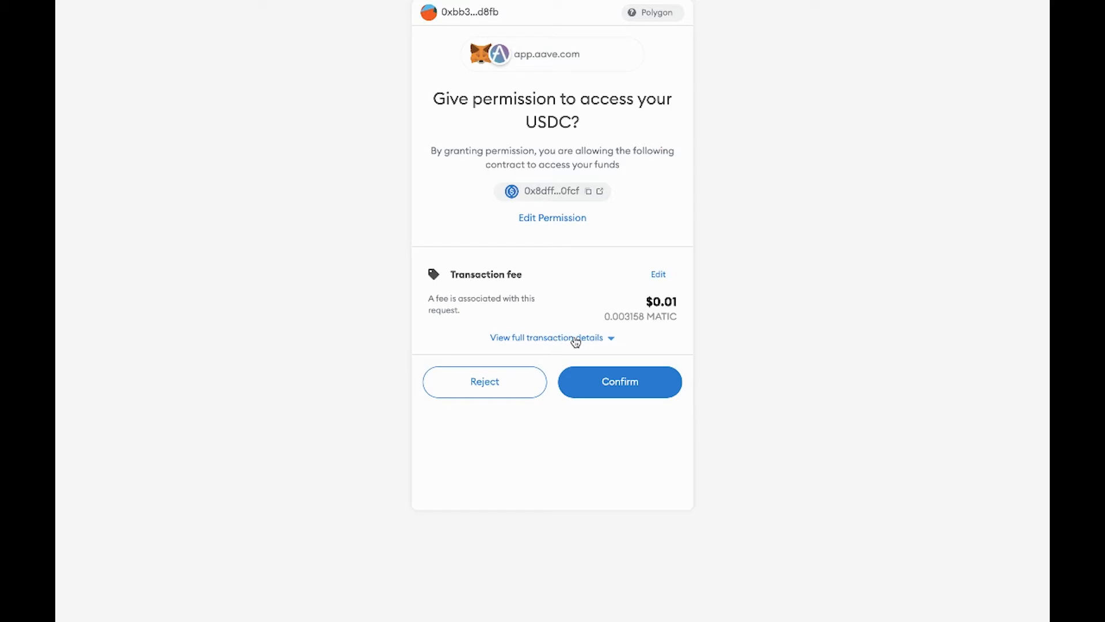
pyautogui.click(547, 337)
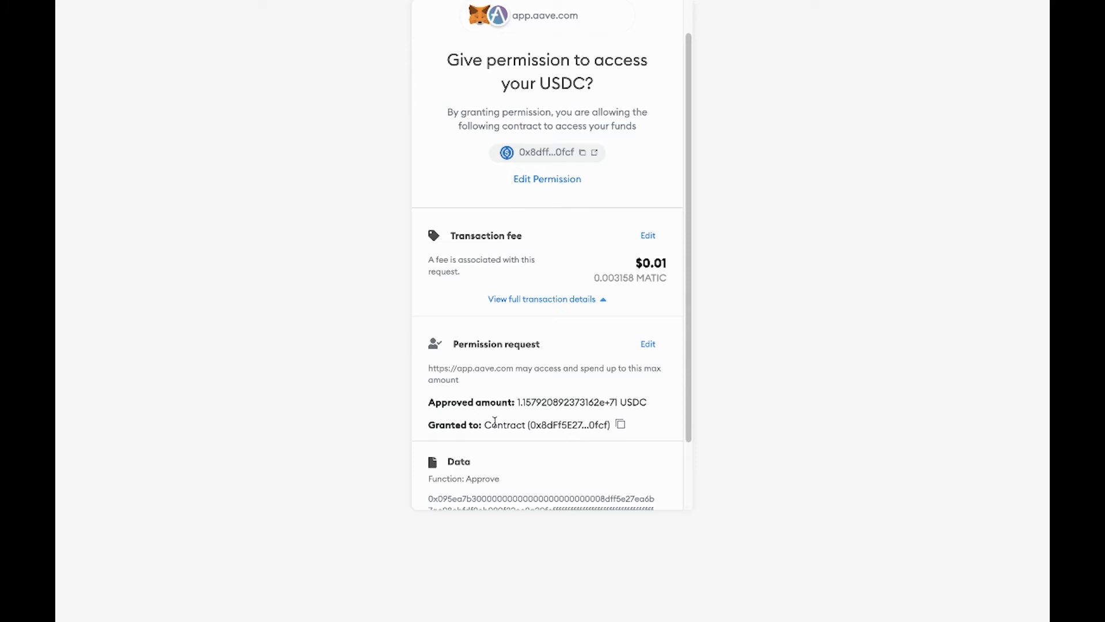
pyautogui.scroll(-3)
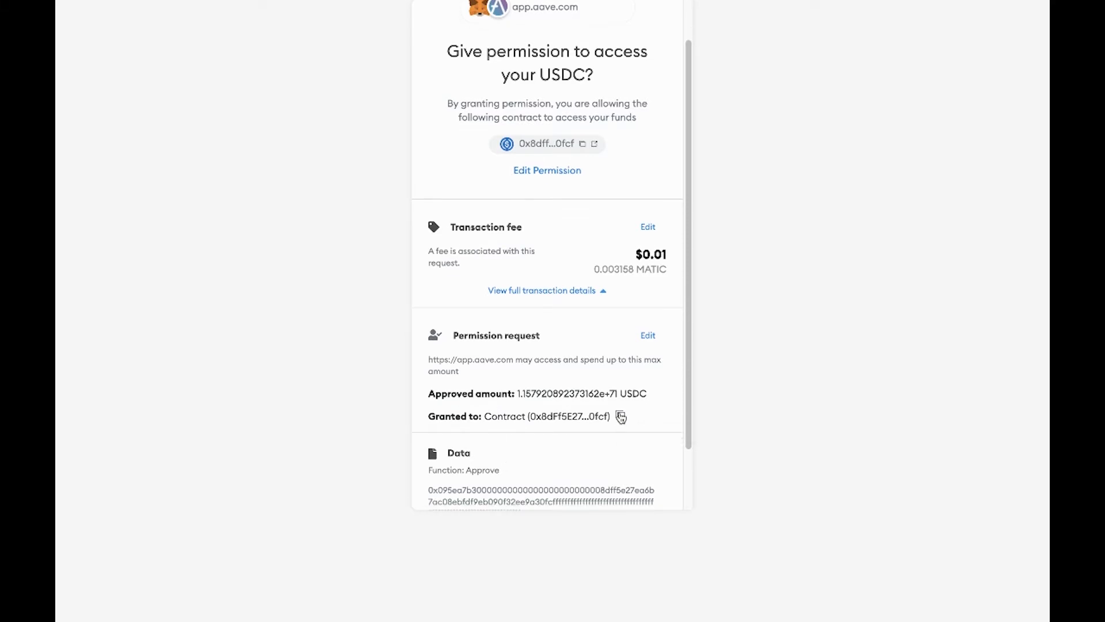
pyautogui.moveTo(621, 417)
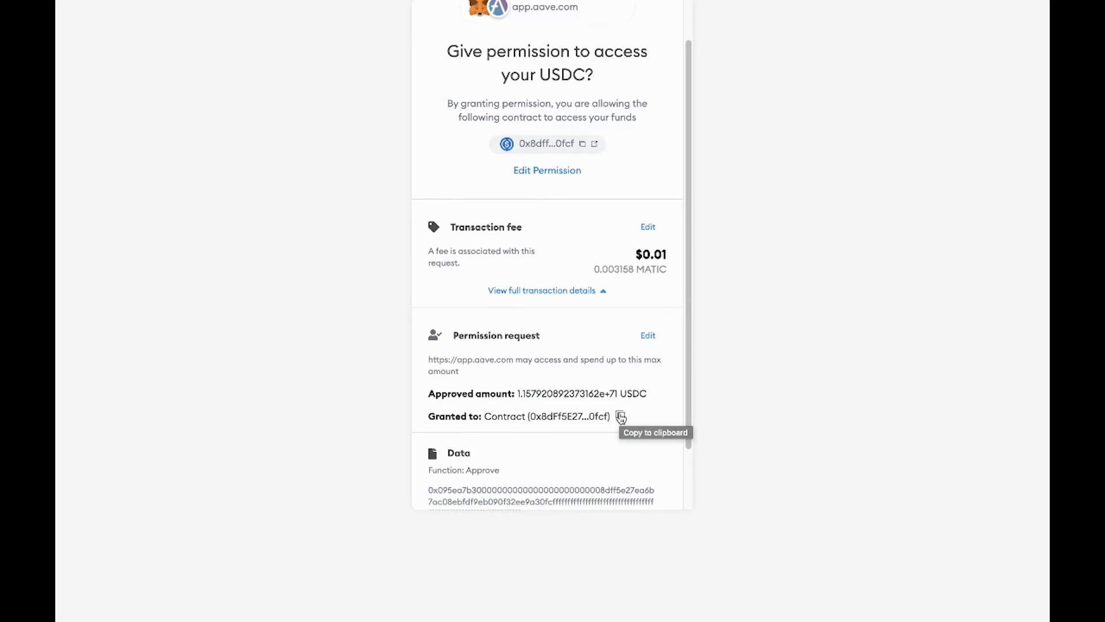
pyautogui.scroll(-3)
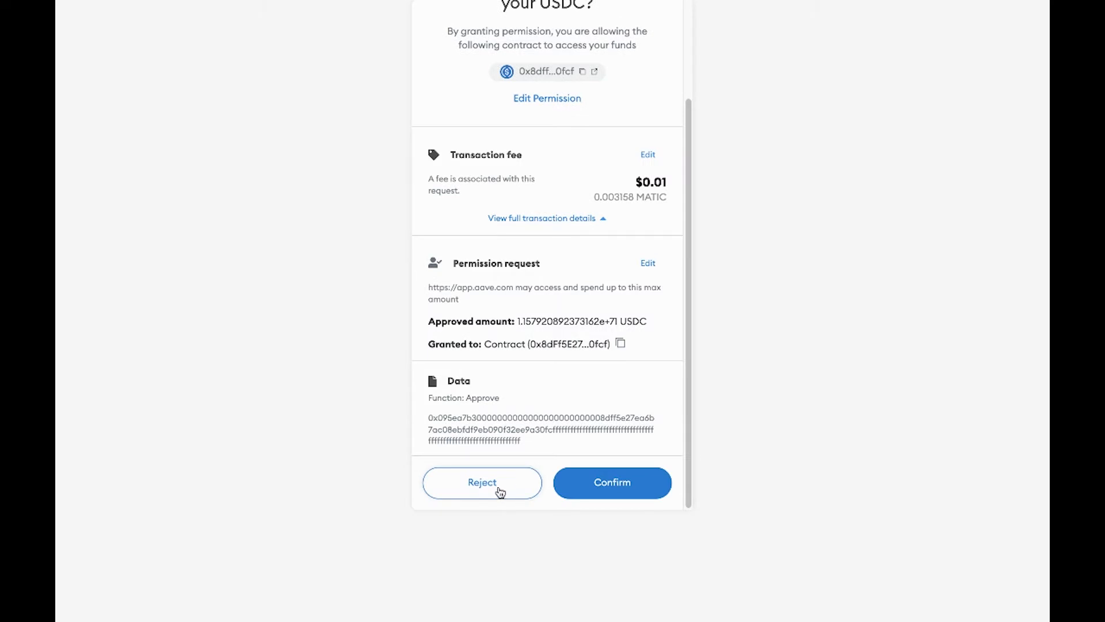
pyautogui.click(482, 483)
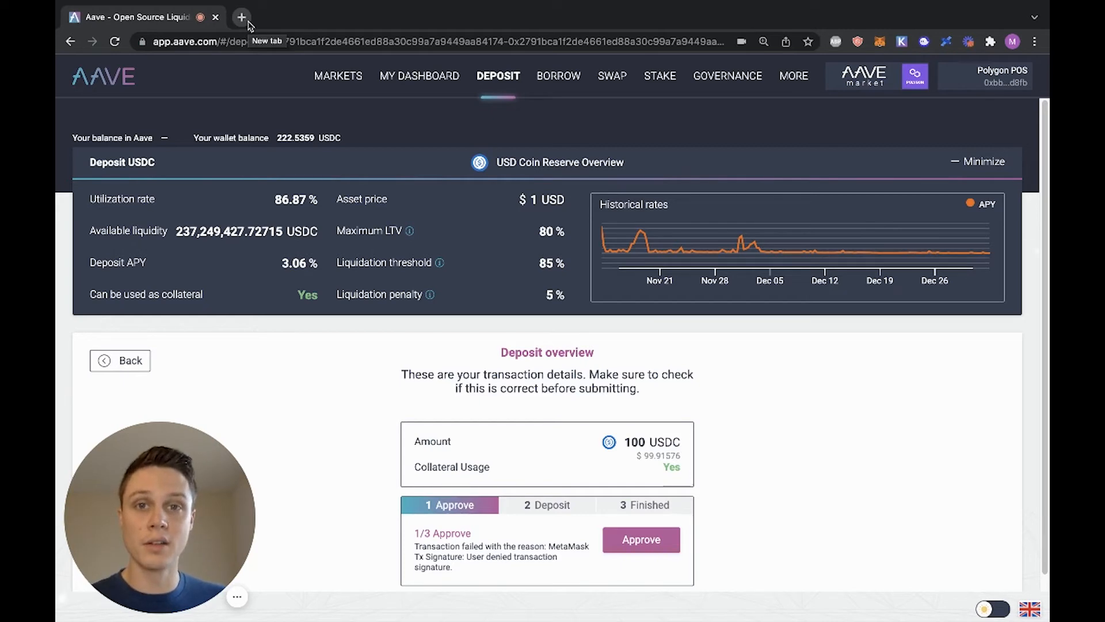
# - Look up the requesting contract on Polygonscan in a new tab and view its Analytics chart
pyautogui.click(242, 16)
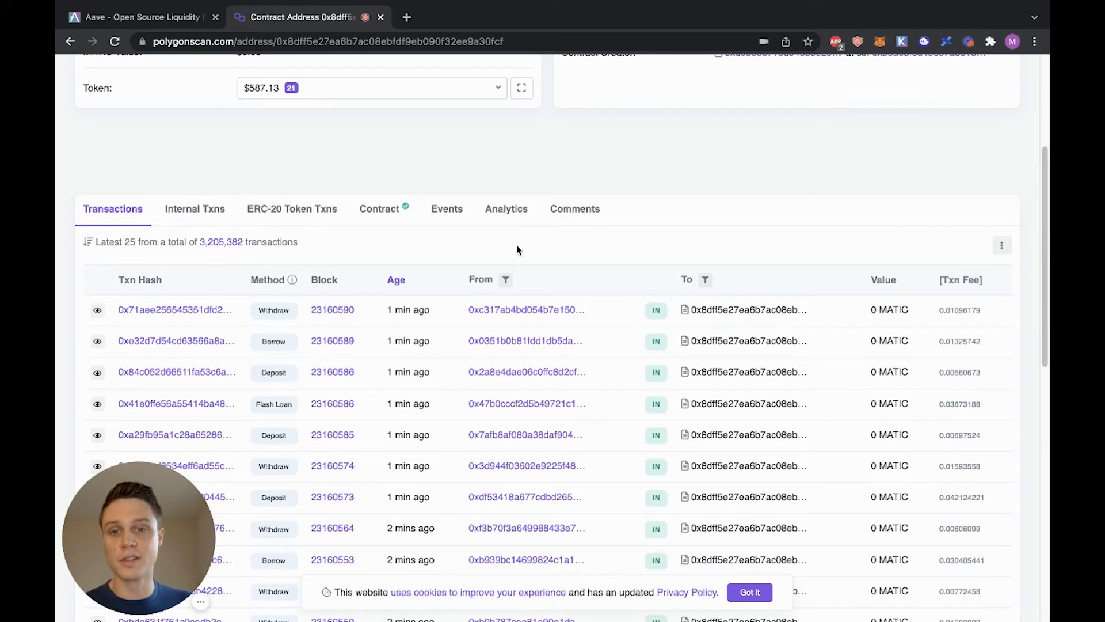
pyautogui.click(506, 208)
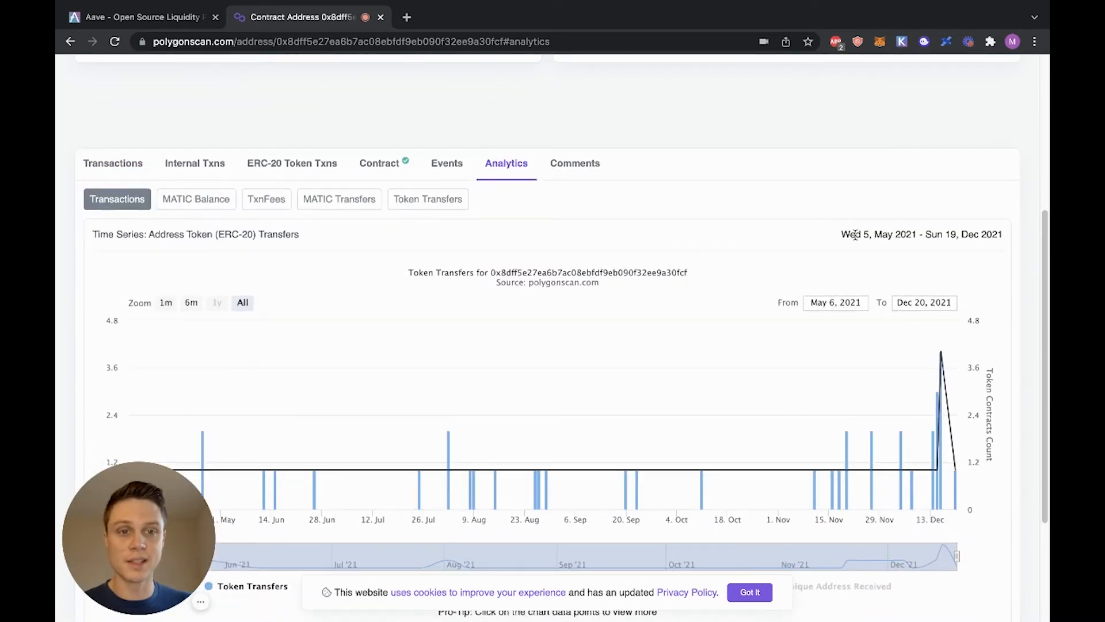
pyautogui.doubleClick(877, 235)
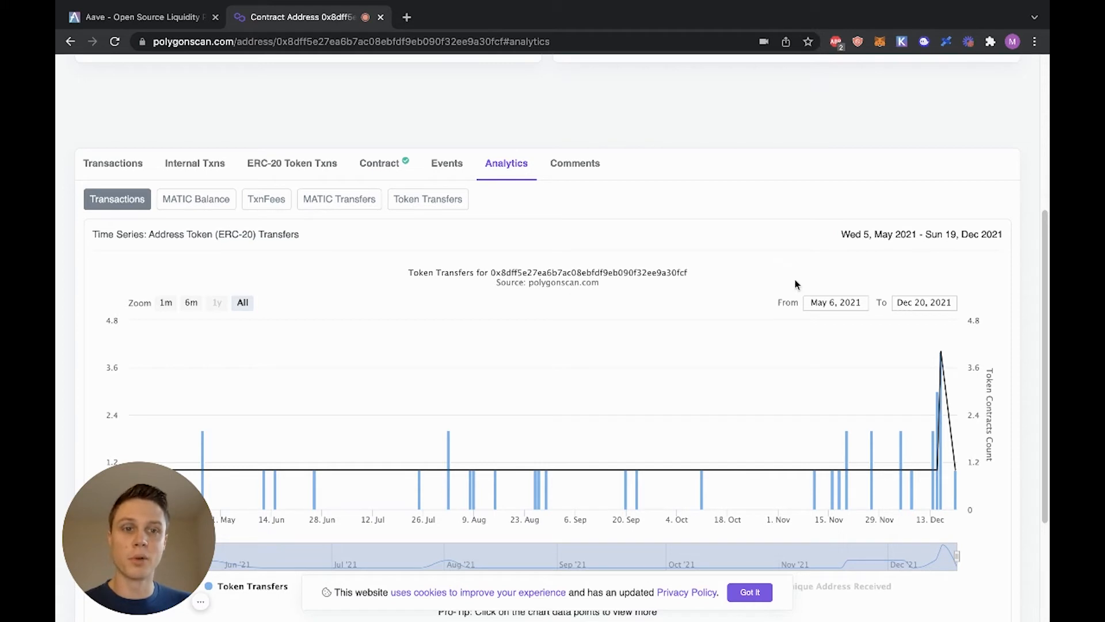
pyautogui.moveTo(729, 282)
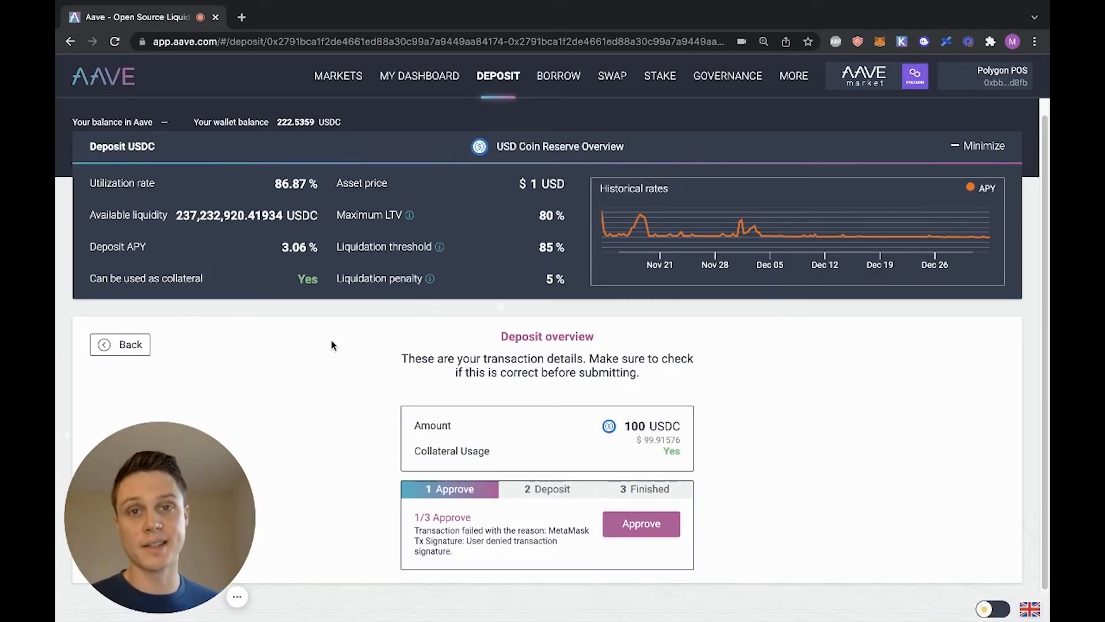
pyautogui.moveTo(412, 412)
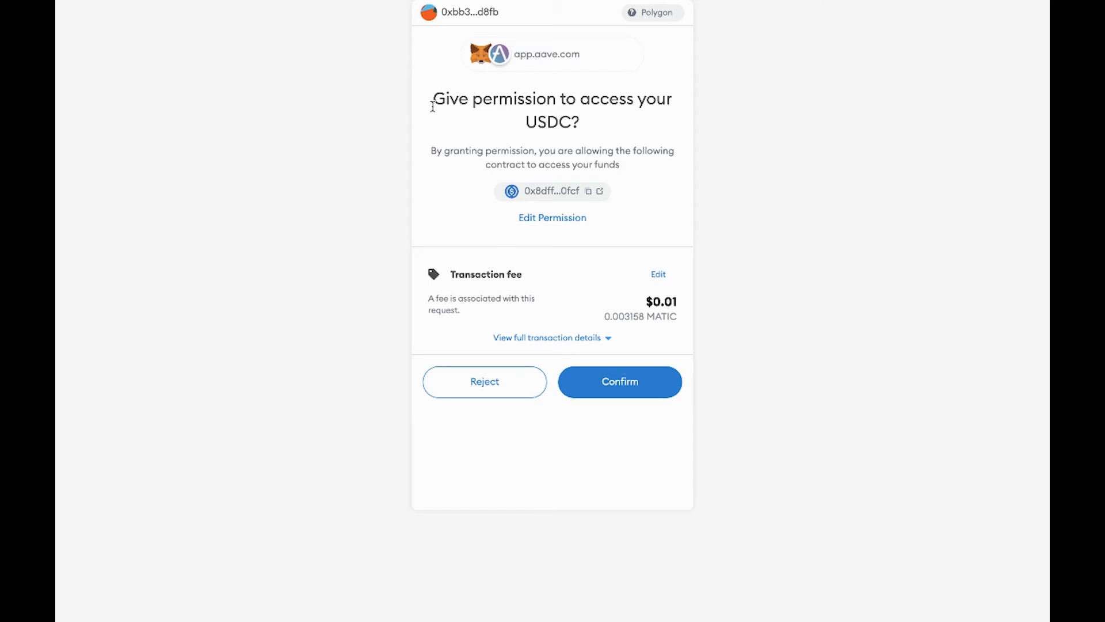
pyautogui.moveTo(550, 121)
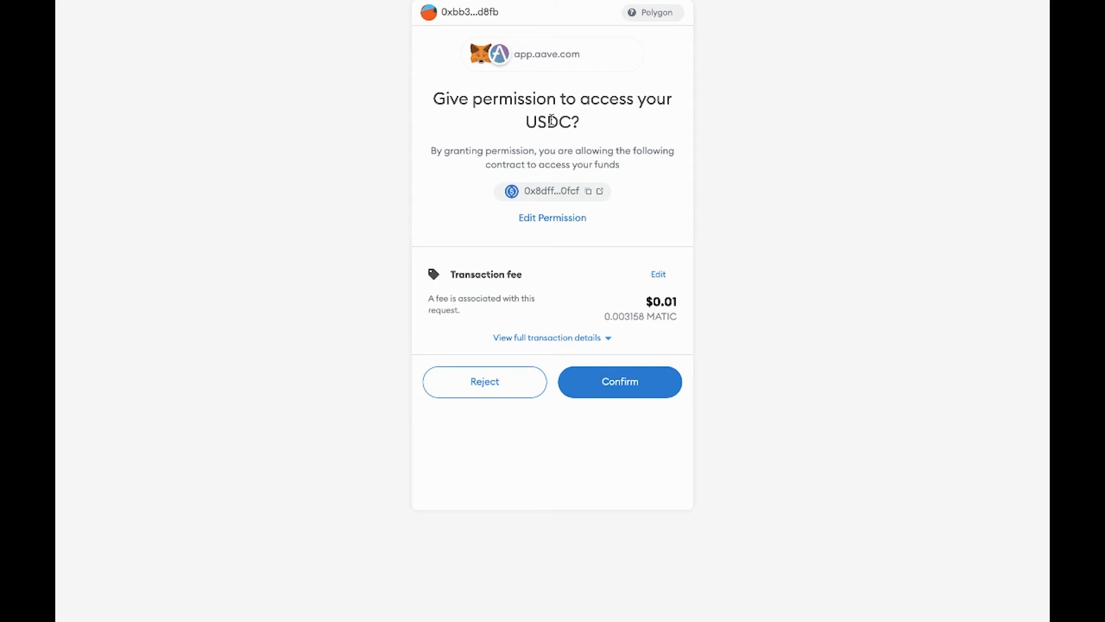
pyautogui.moveTo(565, 239)
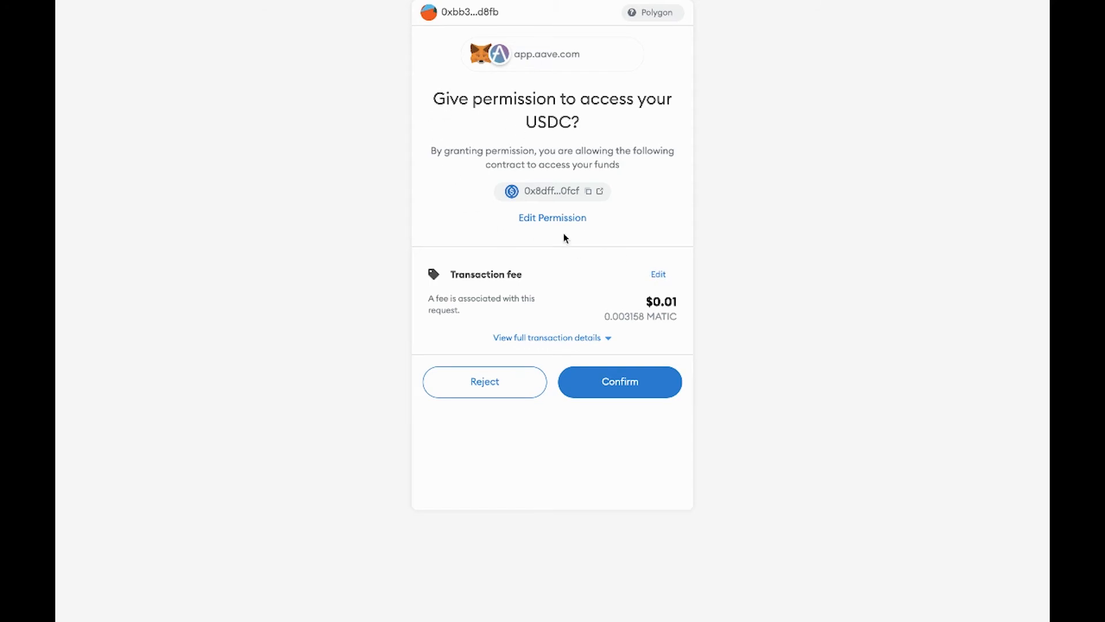
# - Set a custom USDC spend limit in MetaMask and confirm the approval
pyautogui.click(552, 217)
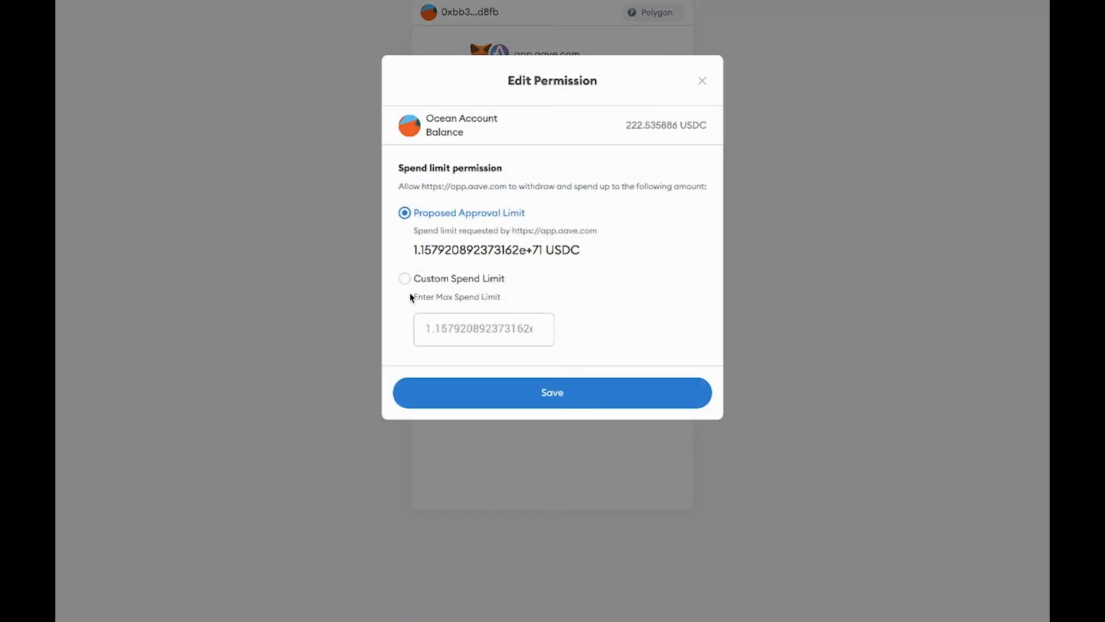
pyautogui.click(404, 278)
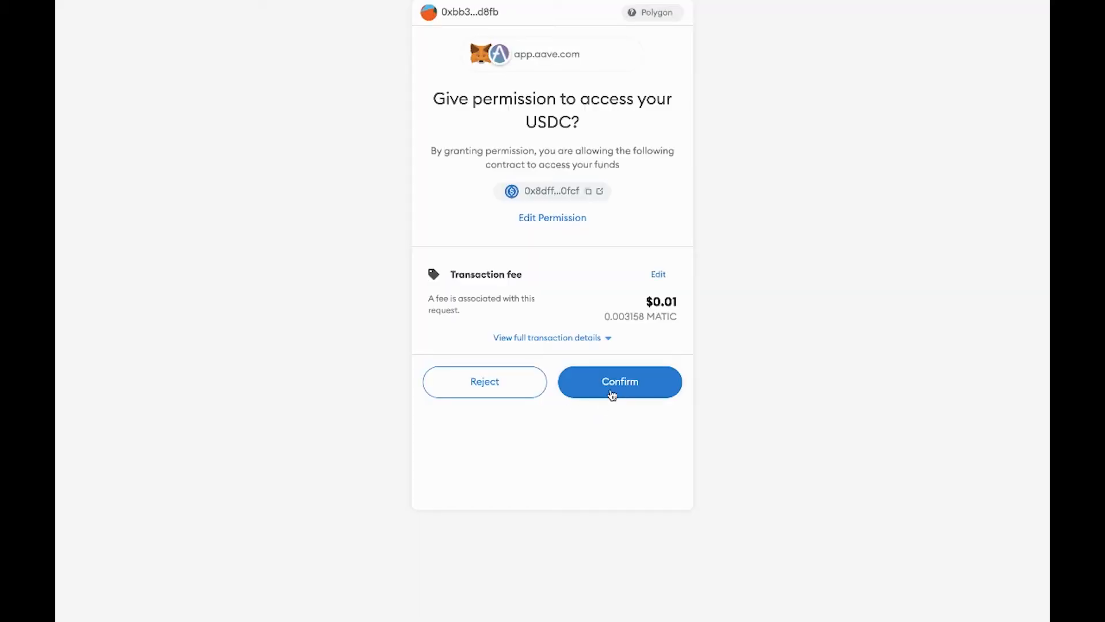
pyautogui.click(619, 381)
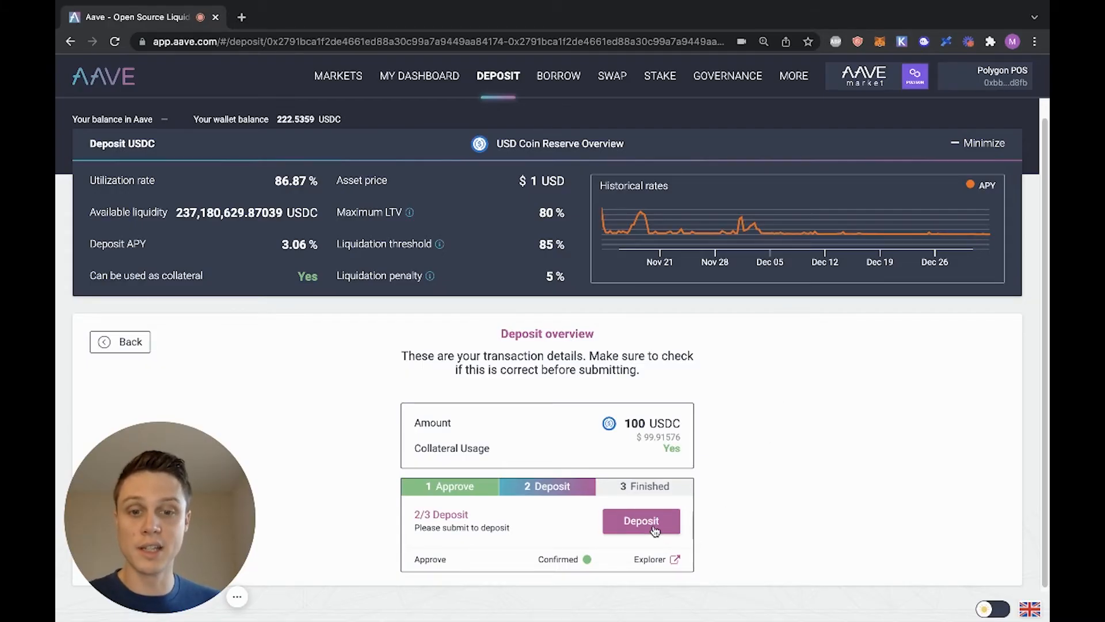
# - Submit the 100 USDC deposit and confirm it in MetaMask
pyautogui.click(640, 521)
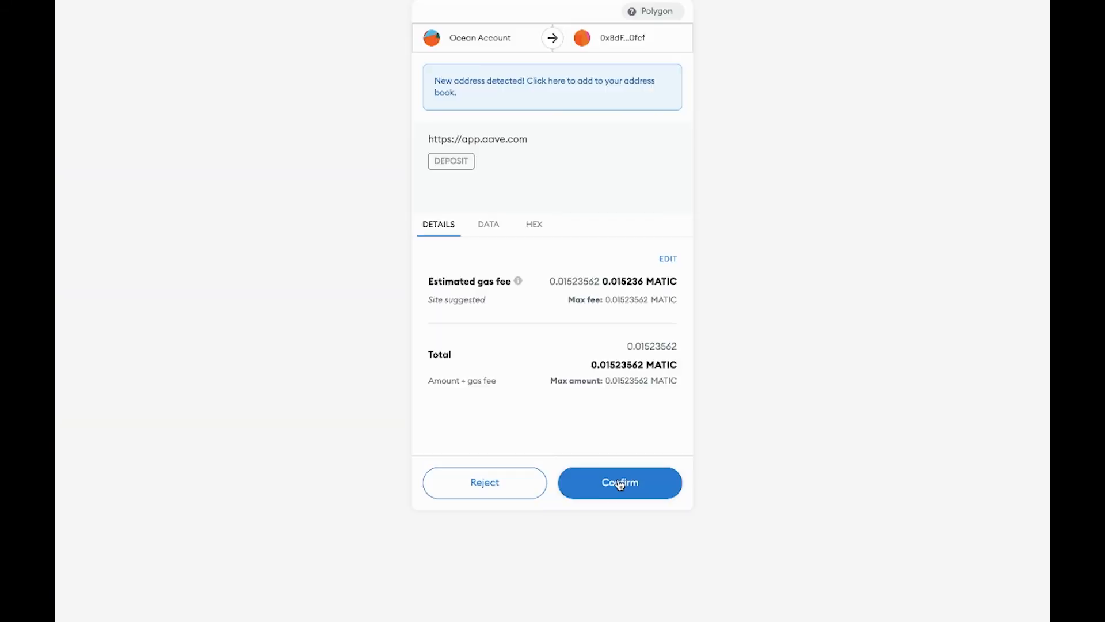
pyautogui.click(619, 482)
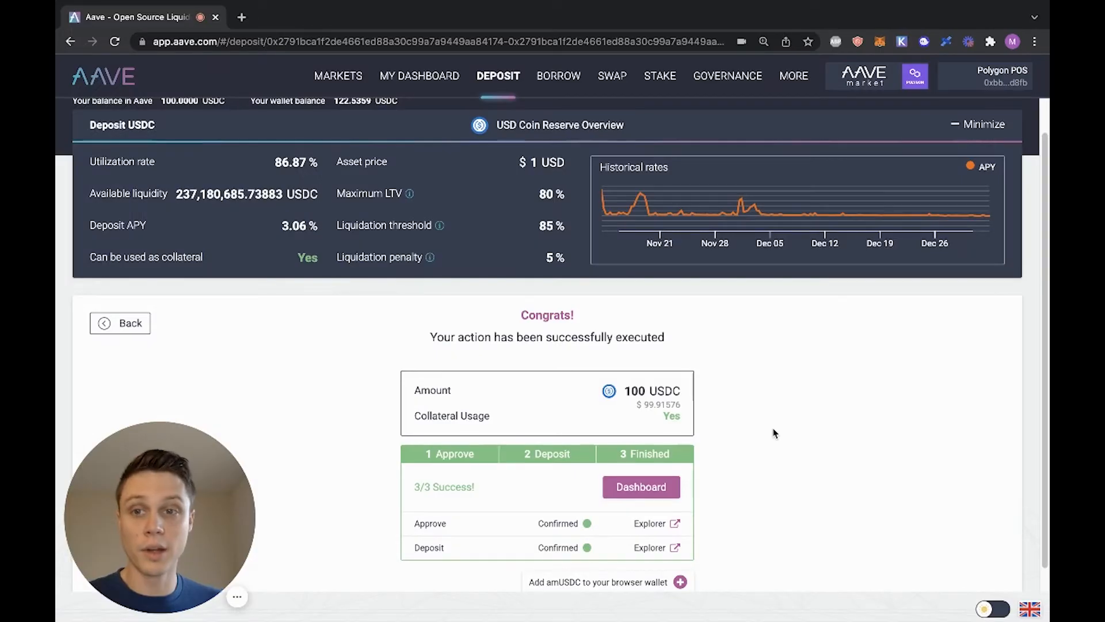